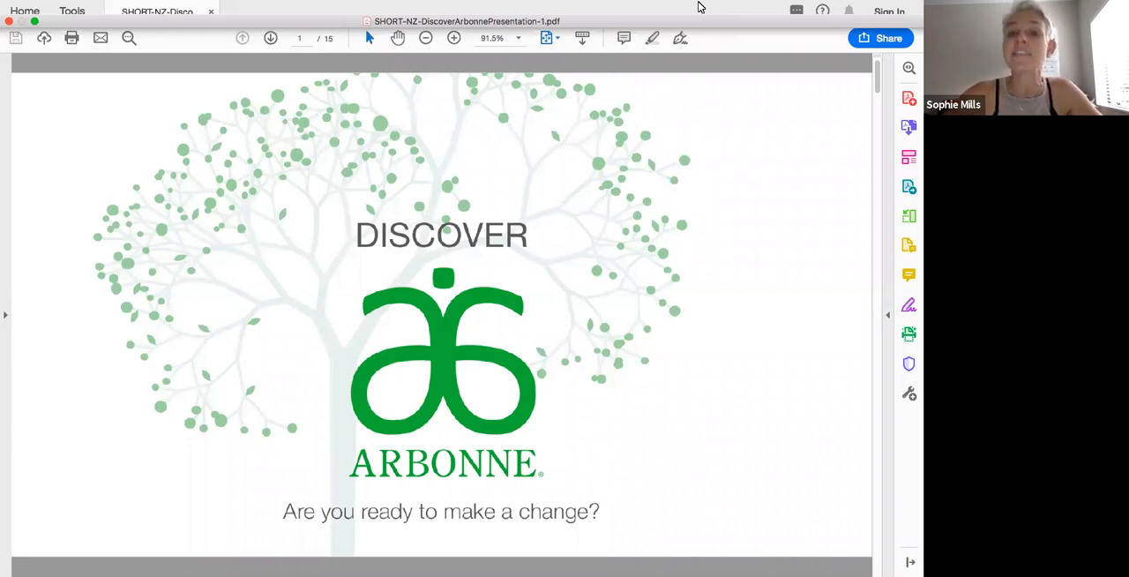
{"action": "mouse_move", "coordinate": [469, 163]}
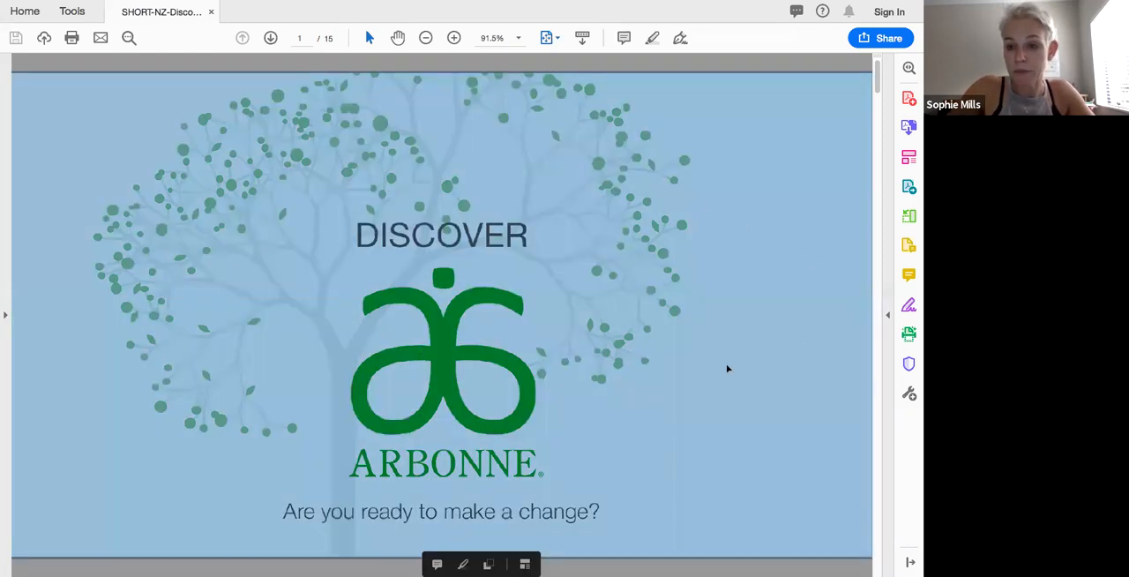
Step: Advance from the Discover Arbonne cover to page 2, 'The Arbonne Story'
{"action": "left_click", "coordinate": [270, 38]}
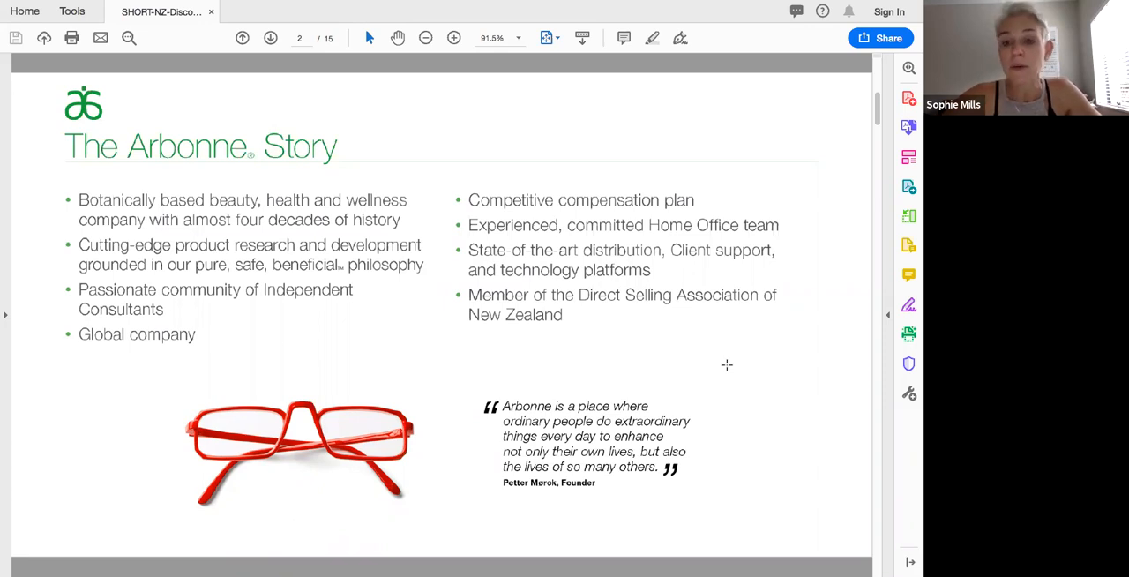
Step: Page forward to 'What Is Social Marketing?' and then to page 4
{"action": "left_click", "coordinate": [269, 38]}
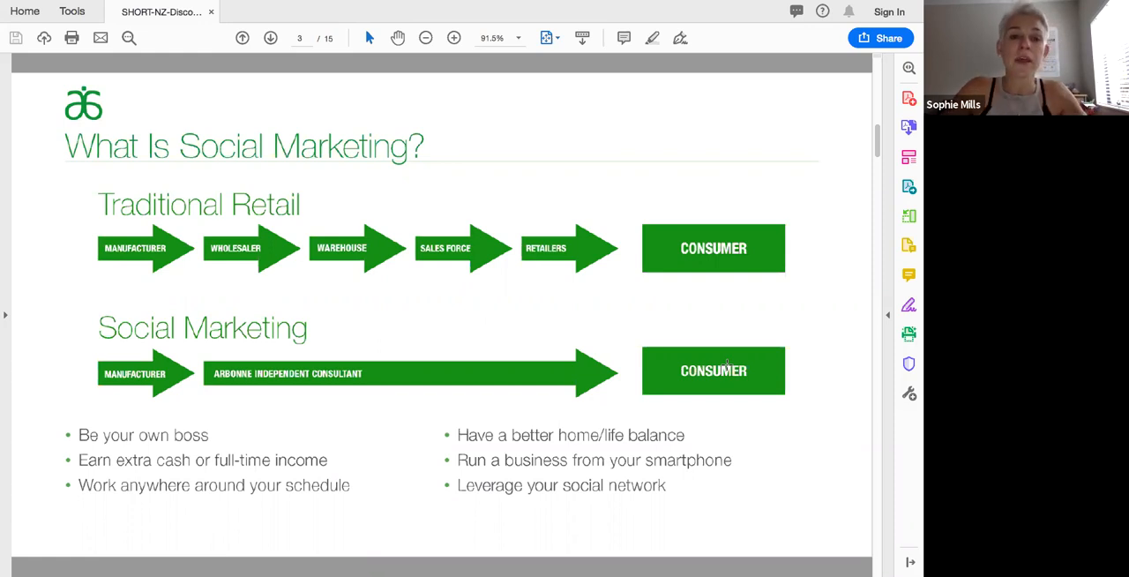
{"action": "left_click", "coordinate": [269, 38]}
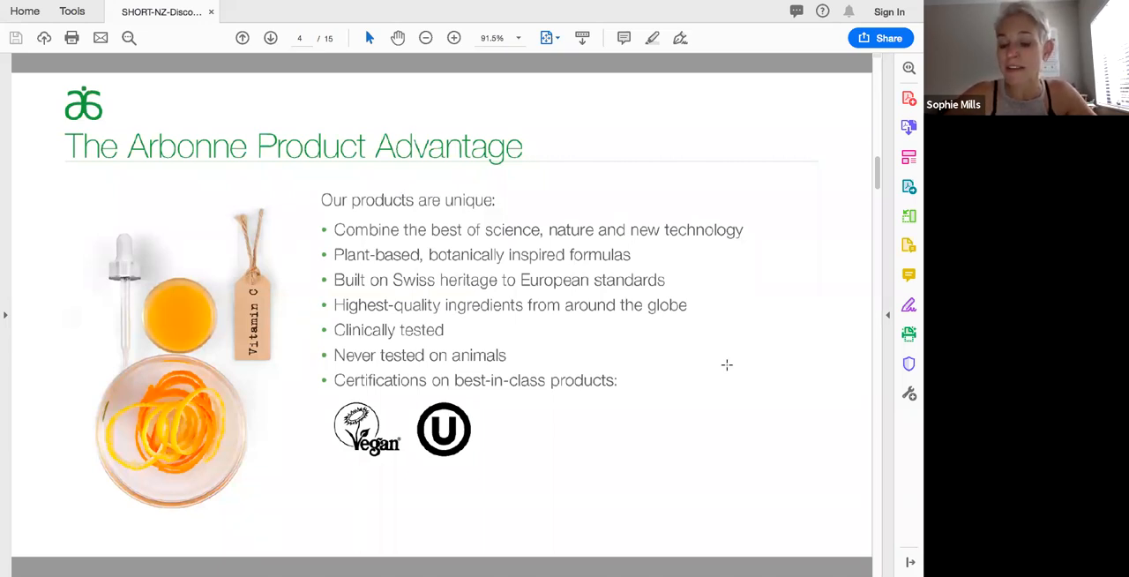
Step: Advance to page 5, which lists the product advantage's not-allowed ingredients
{"action": "left_click", "coordinate": [269, 38]}
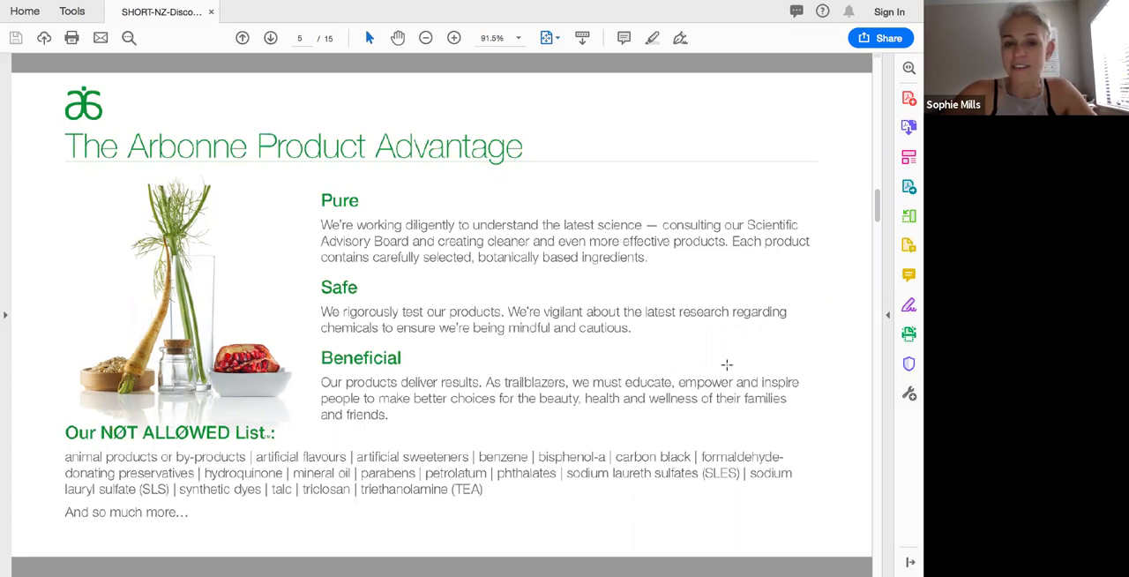
Step: Move on to page 6, 'Wide Range of Consumable Products'
{"action": "left_click", "coordinate": [270, 37]}
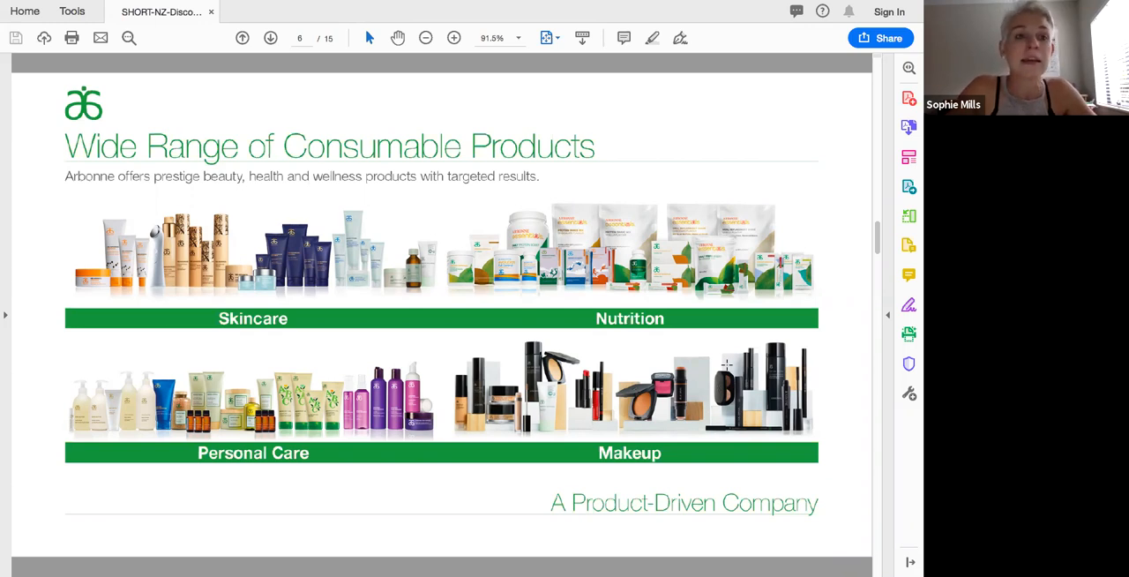
Step: Advance to page 7, 'Why Arbonne? Why Now?'
{"action": "left_click", "coordinate": [269, 38]}
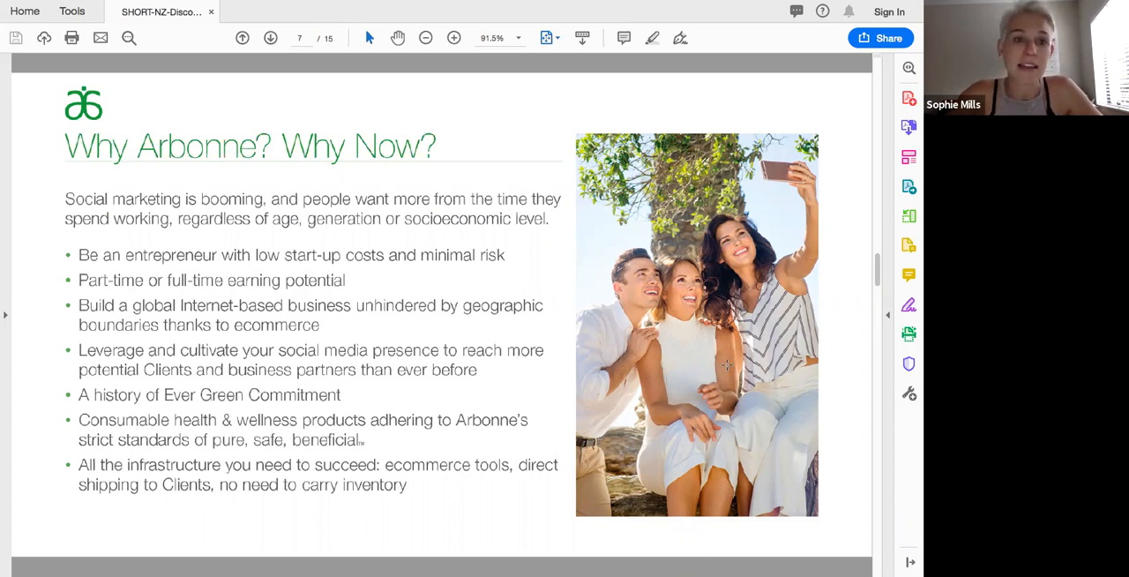
Step: Go to page 8, 'Experience, Share and Sell Better Products'
{"action": "left_click", "coordinate": [270, 38]}
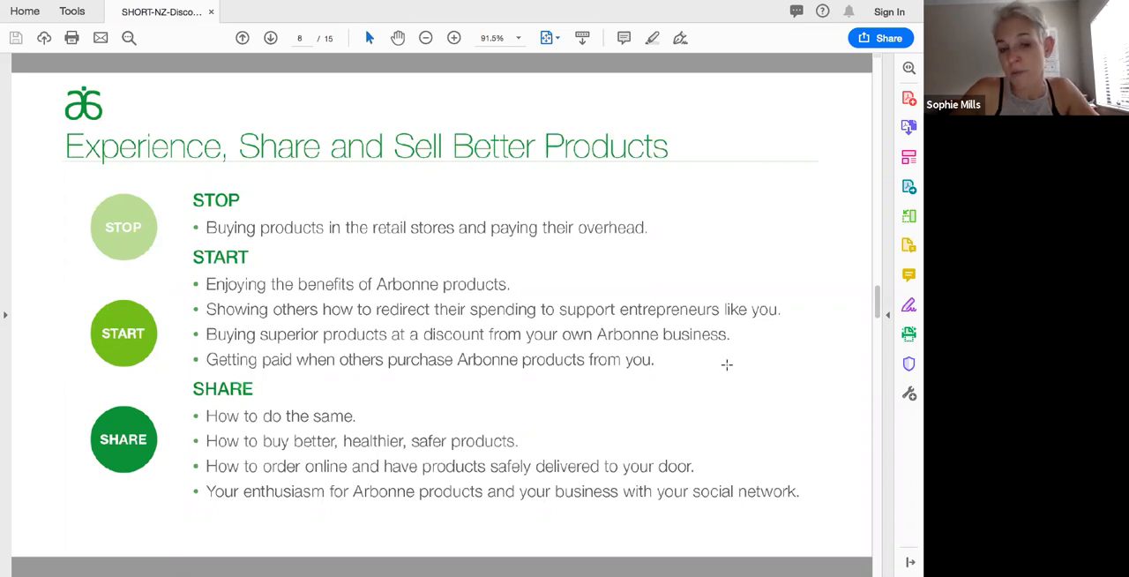
Step: Page forward to 'It Starts With You' and past it toward page 11
{"action": "left_click", "coordinate": [269, 38]}
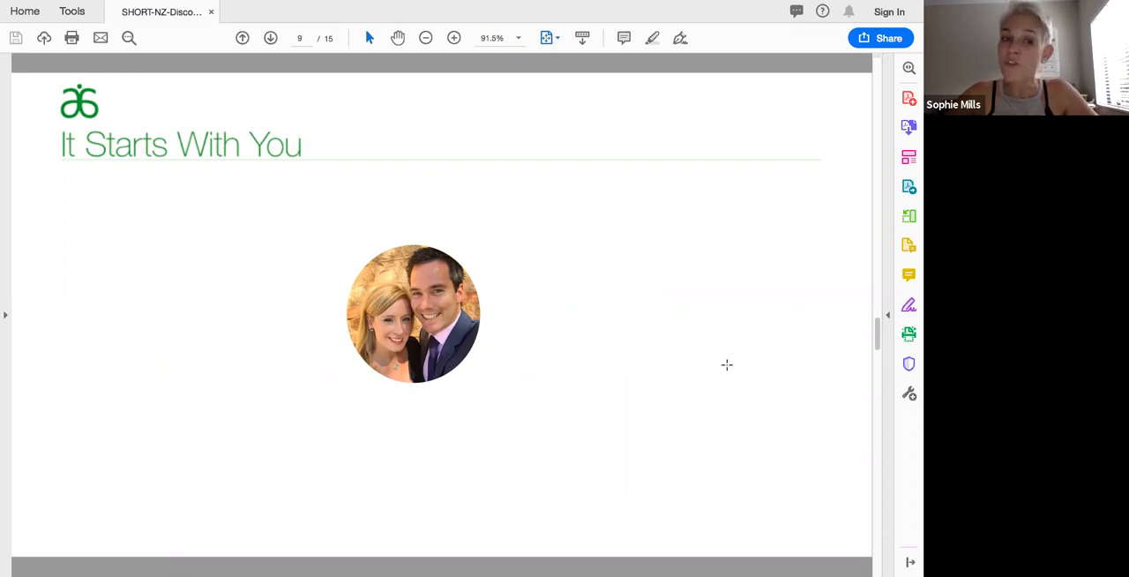
{"action": "left_click", "coordinate": [269, 38]}
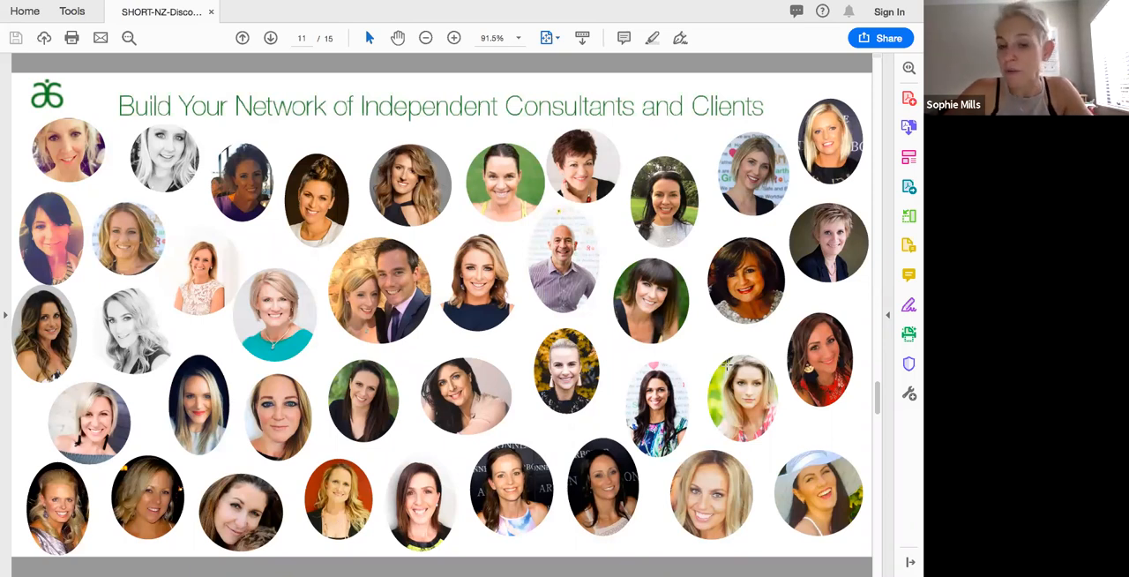
Step: Advance to page 12, the compensation plan with its income-by-level table
{"action": "left_click", "coordinate": [269, 38]}
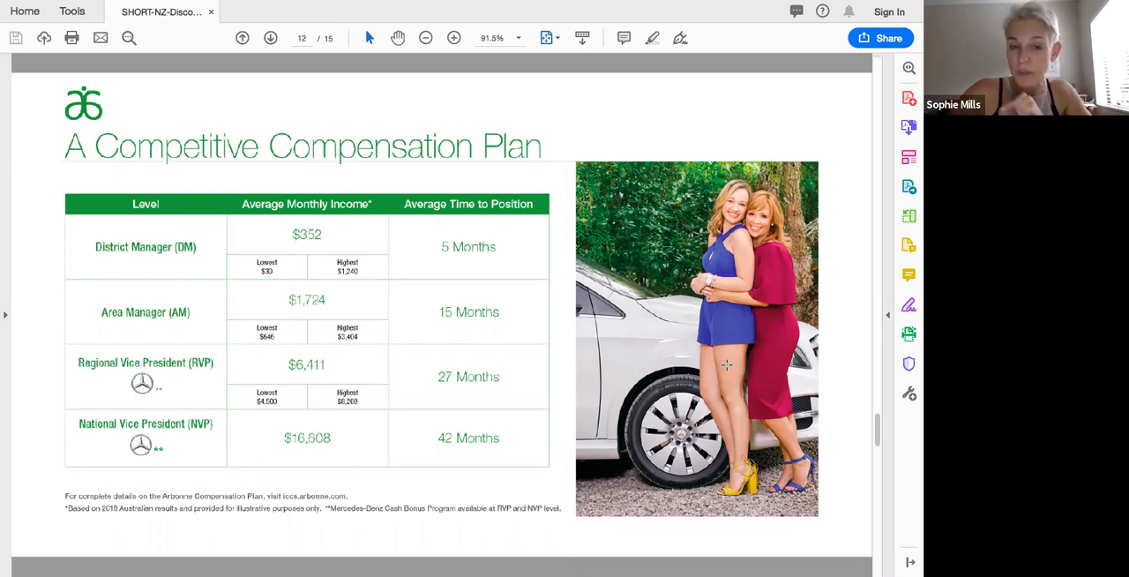
Step: Move to page 13, comparing Independent Consultant, Client and Host
{"action": "left_click", "coordinate": [269, 37]}
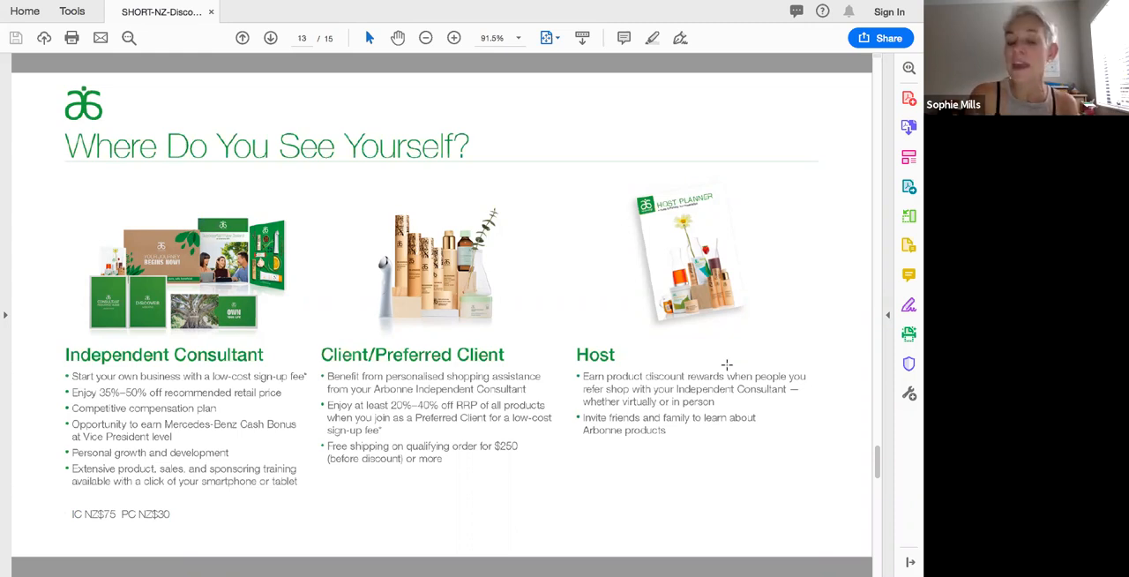
Step: Advance to page 14, 'Dream Big!', with its three motivational bullets
{"action": "left_click", "coordinate": [269, 37]}
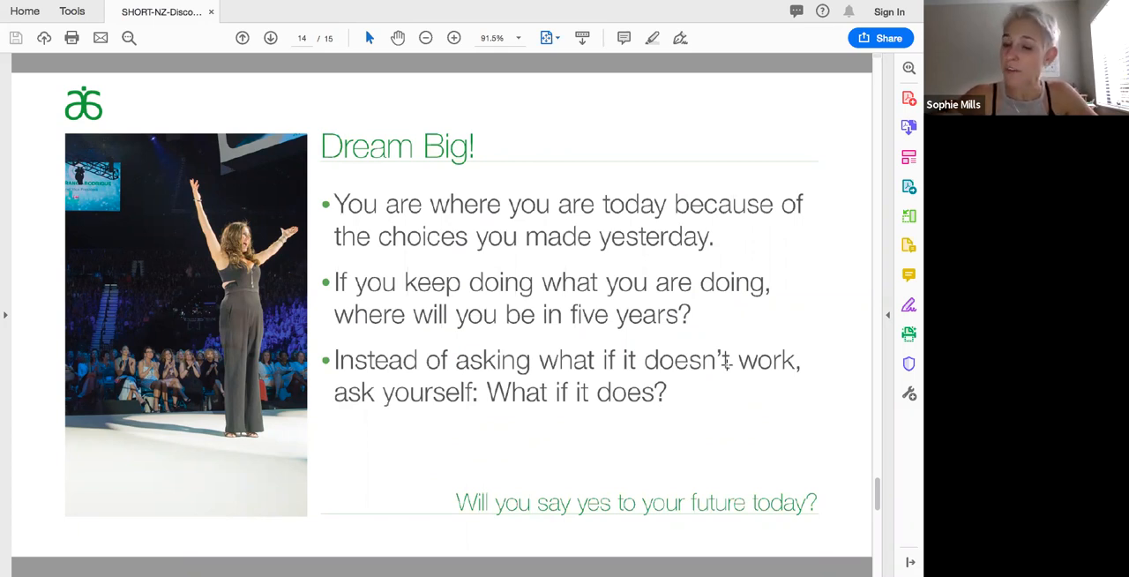
{"action": "mouse_move", "coordinate": [728, 370]}
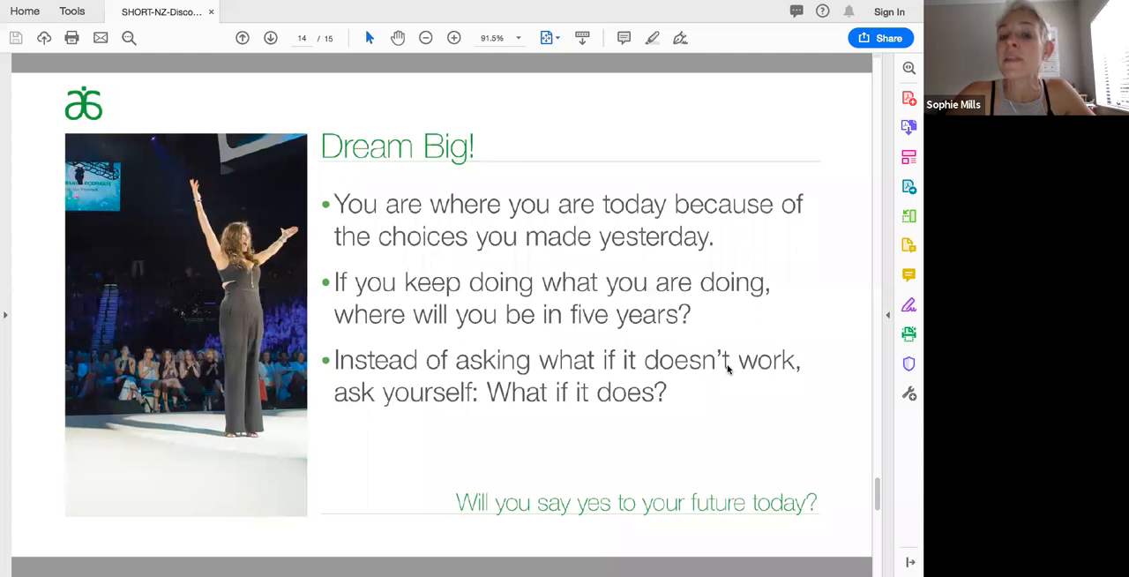